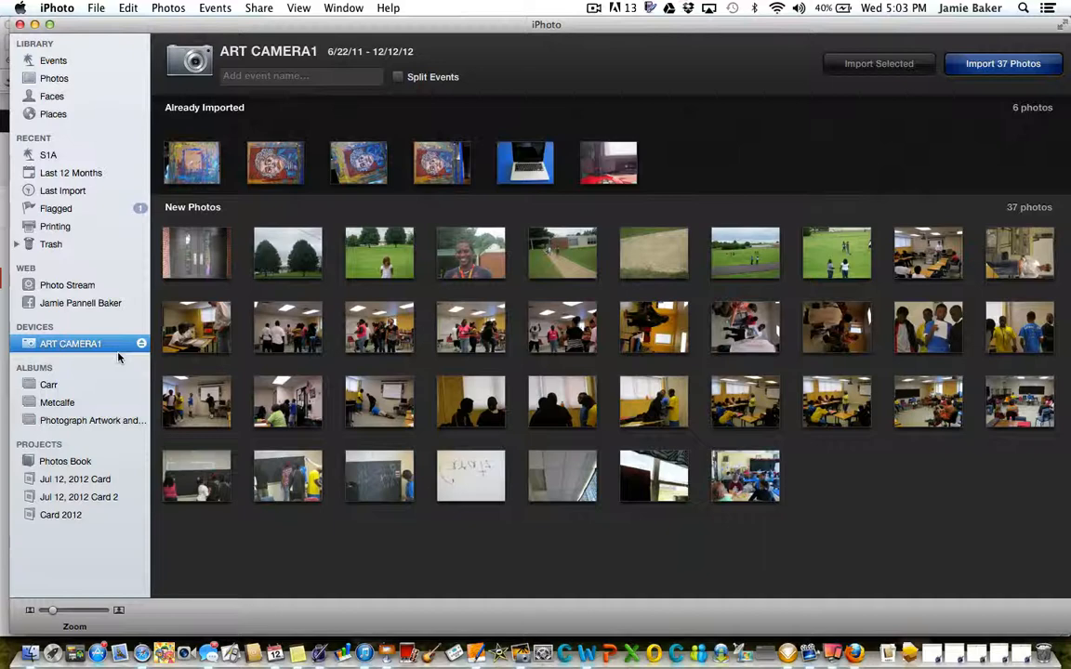
# Import the selected pastel portrait photo from the ART CAMERA1 camera.
pyautogui.click(442, 163)
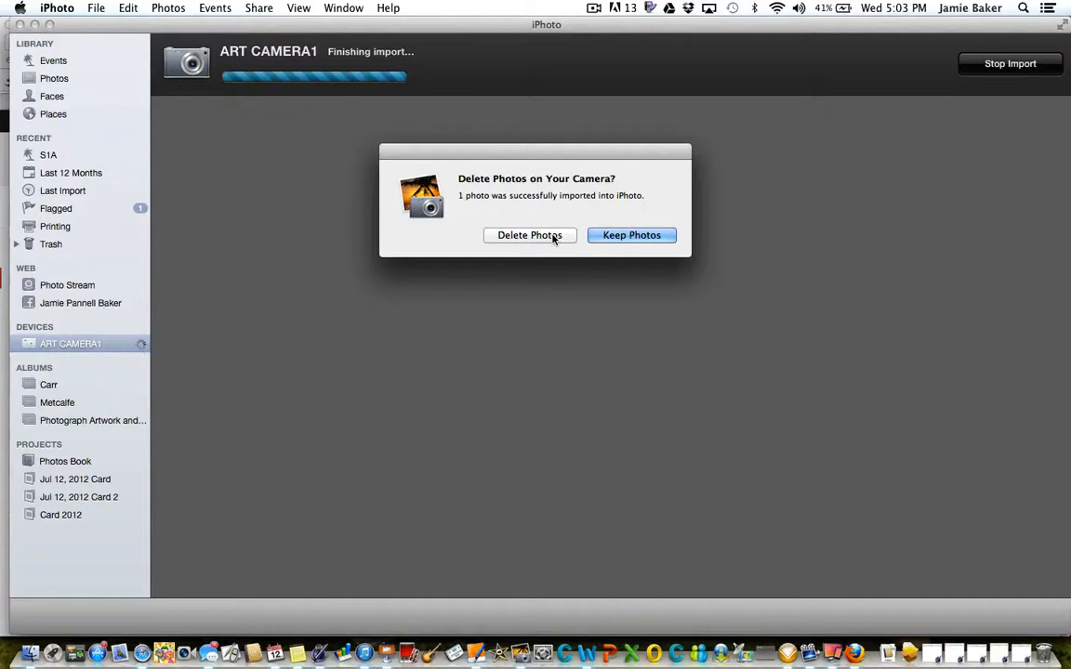
# Keep the originals on the camera and show the Metcalfe album.
pyautogui.click(631, 234)
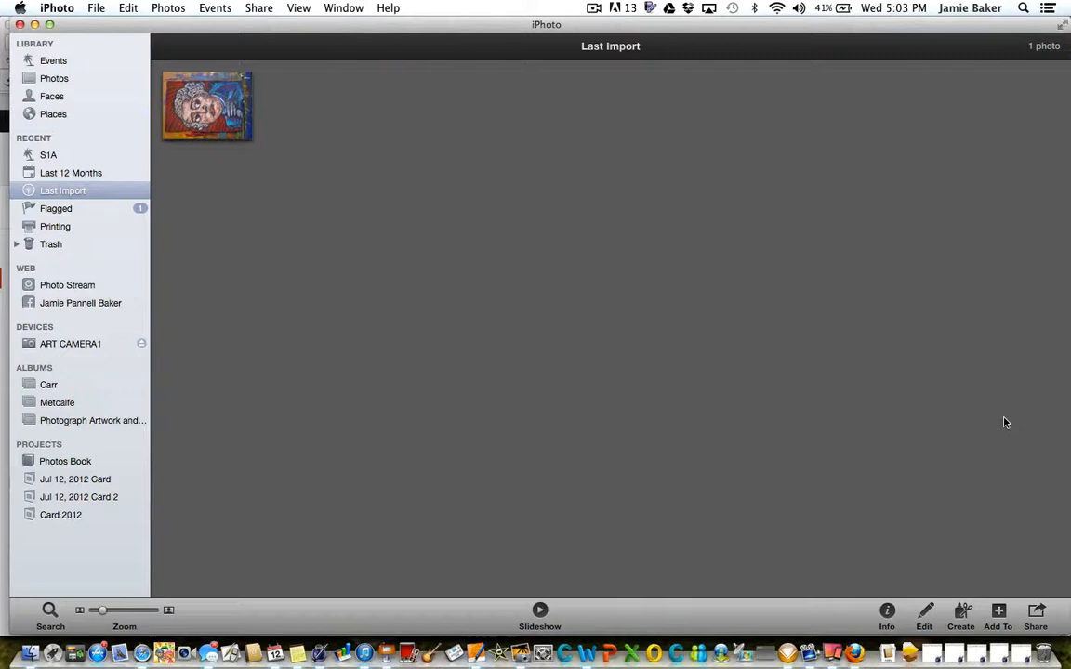
pyautogui.click(57, 403)
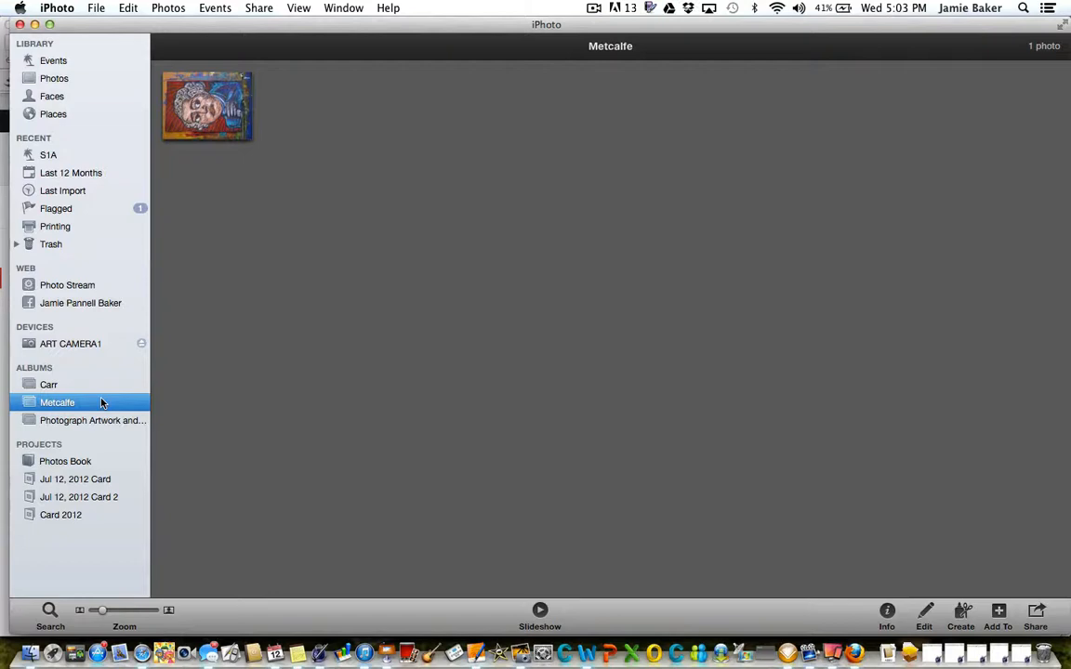
# Open the sideways Metcalfe portrait full-size in editing mode.
pyautogui.doubleClick(206, 105)
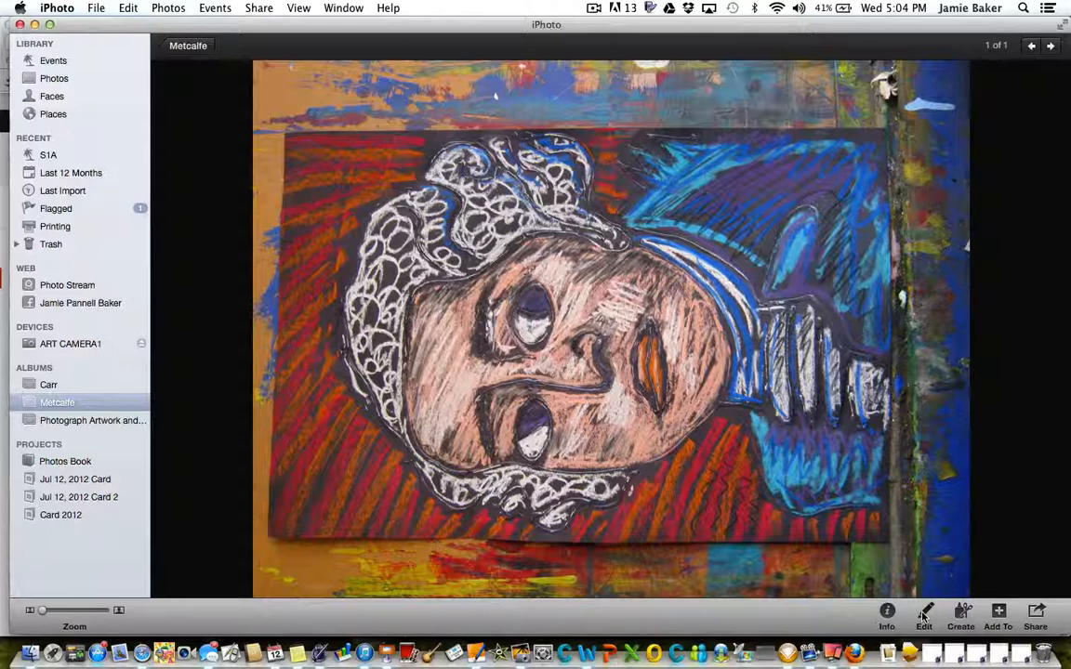
pyautogui.click(924, 616)
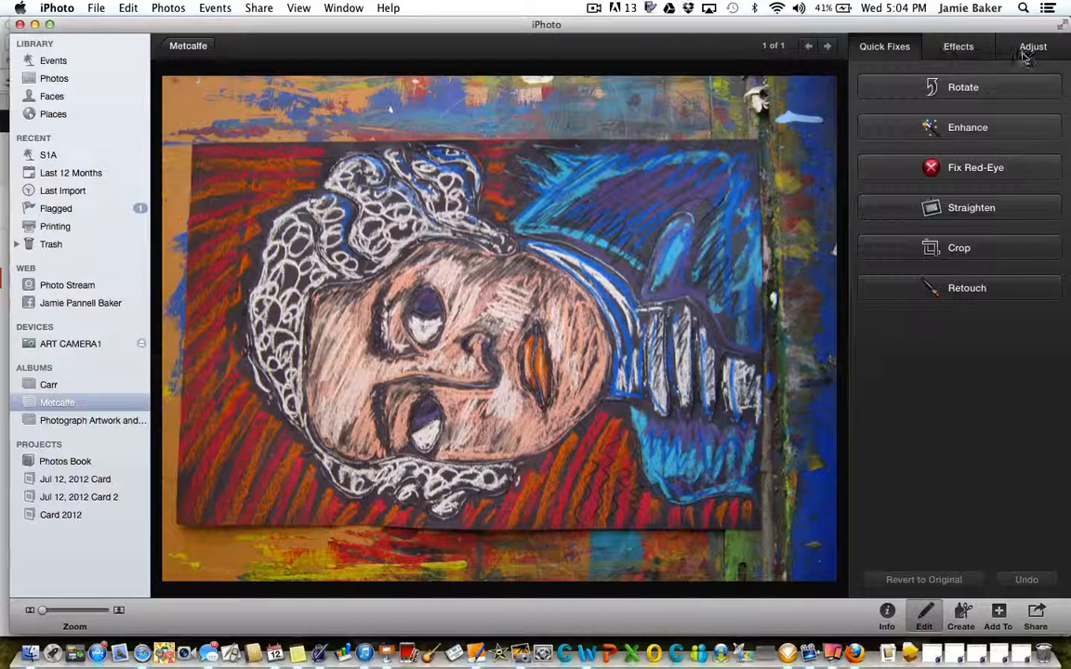
# Rotate the portrait two quarter turns to upright and begin straightening.
pyautogui.click(959, 87)
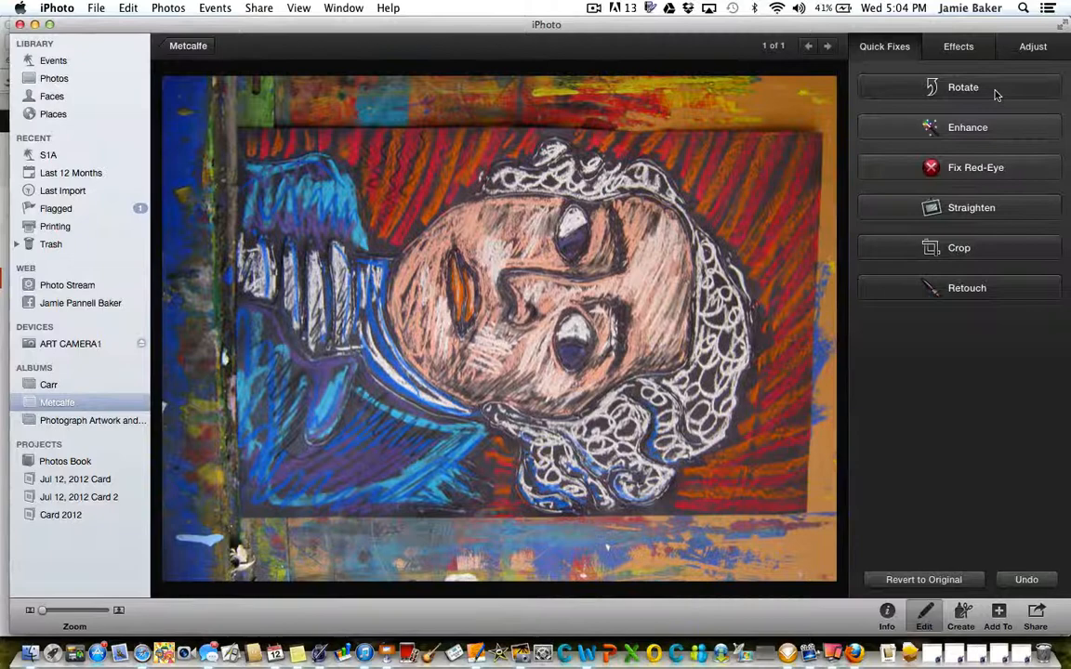
pyautogui.click(963, 86)
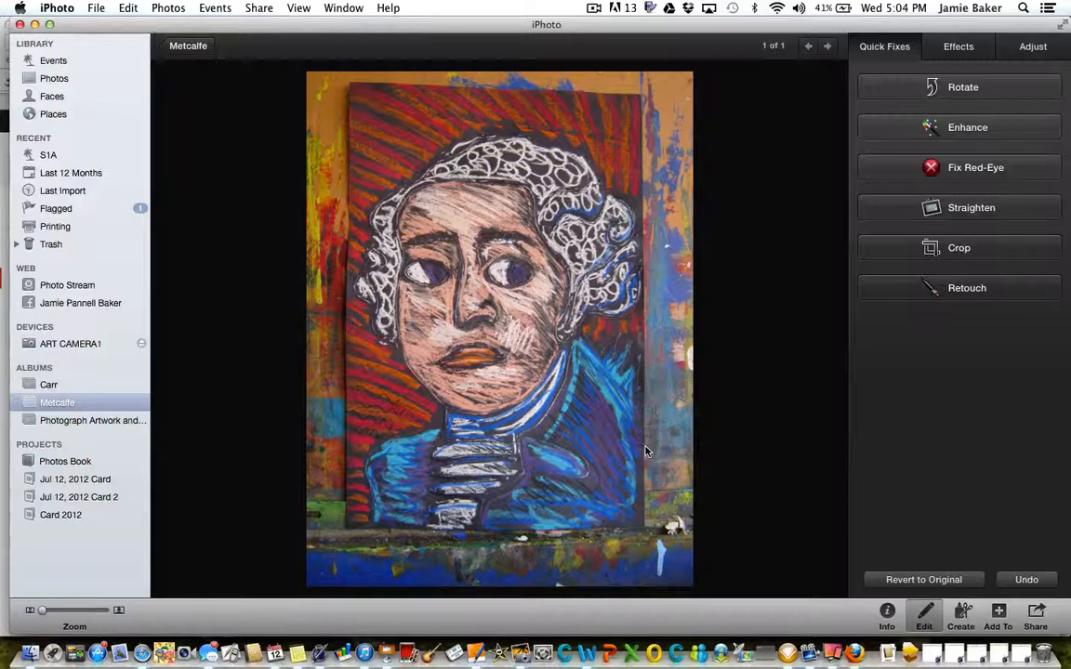
pyautogui.click(958, 207)
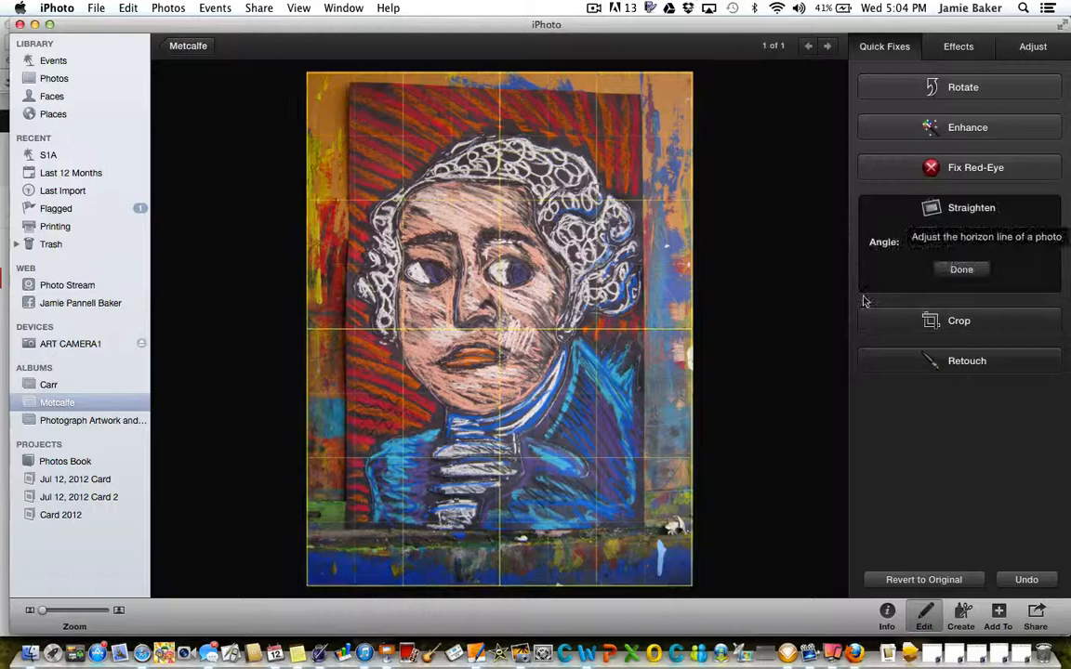
# Apply a −1.2° straighten angle to level the portrait.
pyautogui.moveTo(930, 242); pyautogui.dragTo(965, 243)
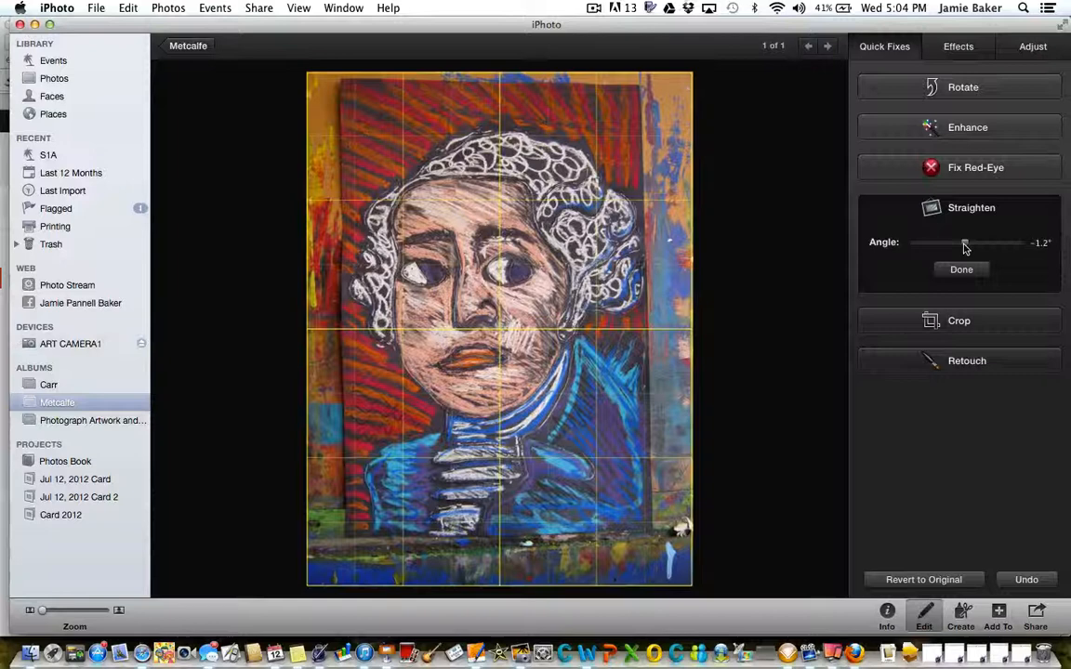
pyautogui.click(962, 269)
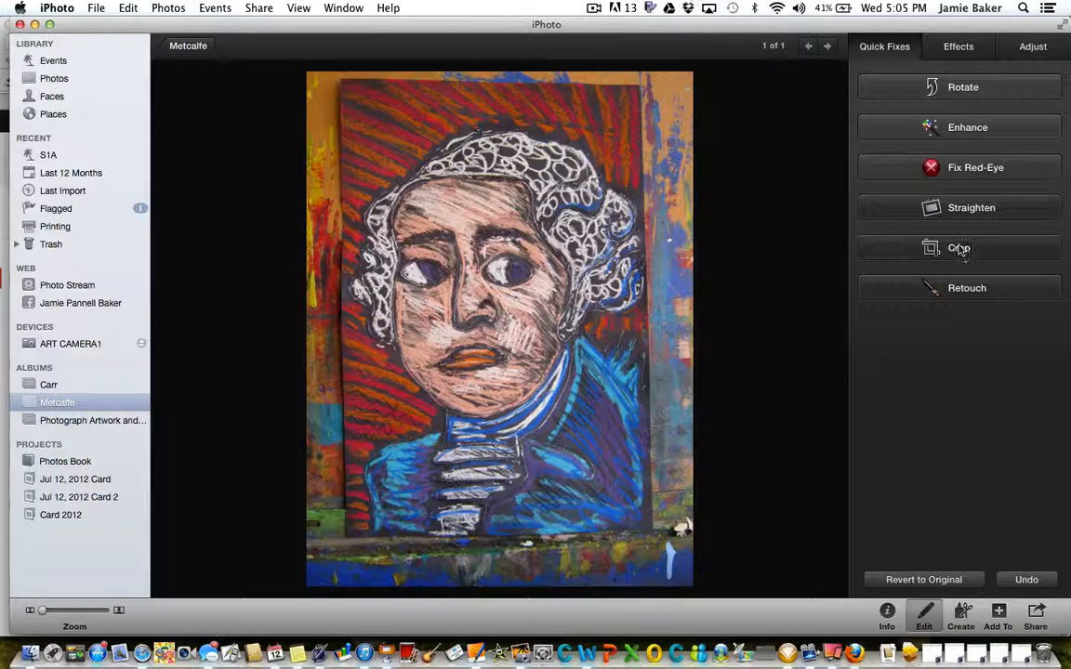
# Crop the portrait tightly to the pastel artwork, cutting out the easel border.
pyautogui.click(959, 248)
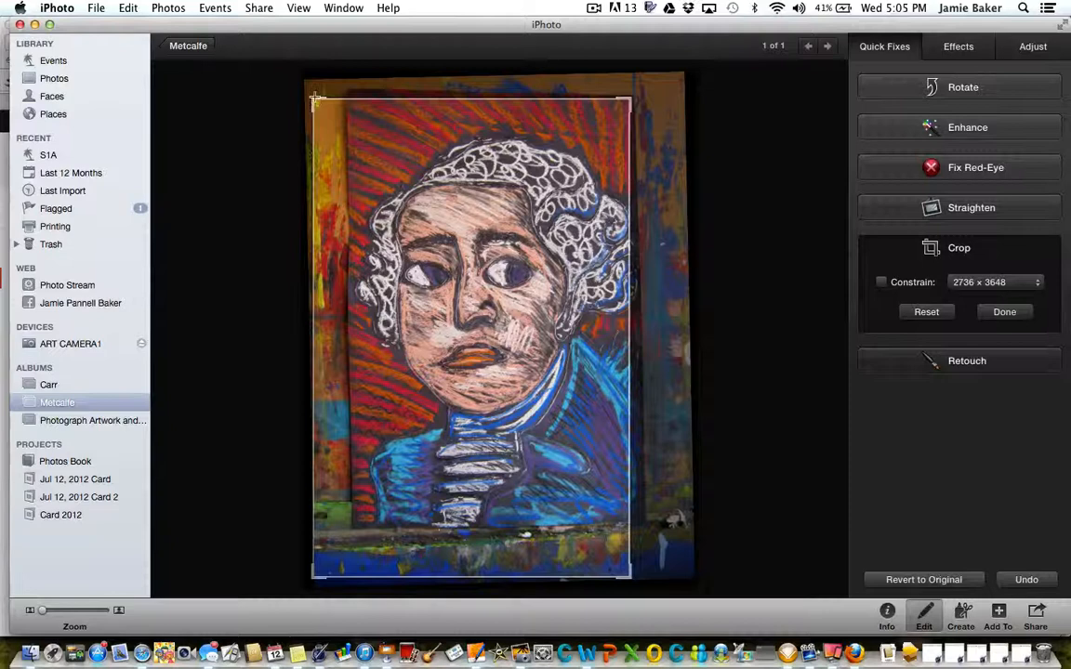
pyautogui.moveTo(316, 97); pyautogui.dragTo(353, 549)
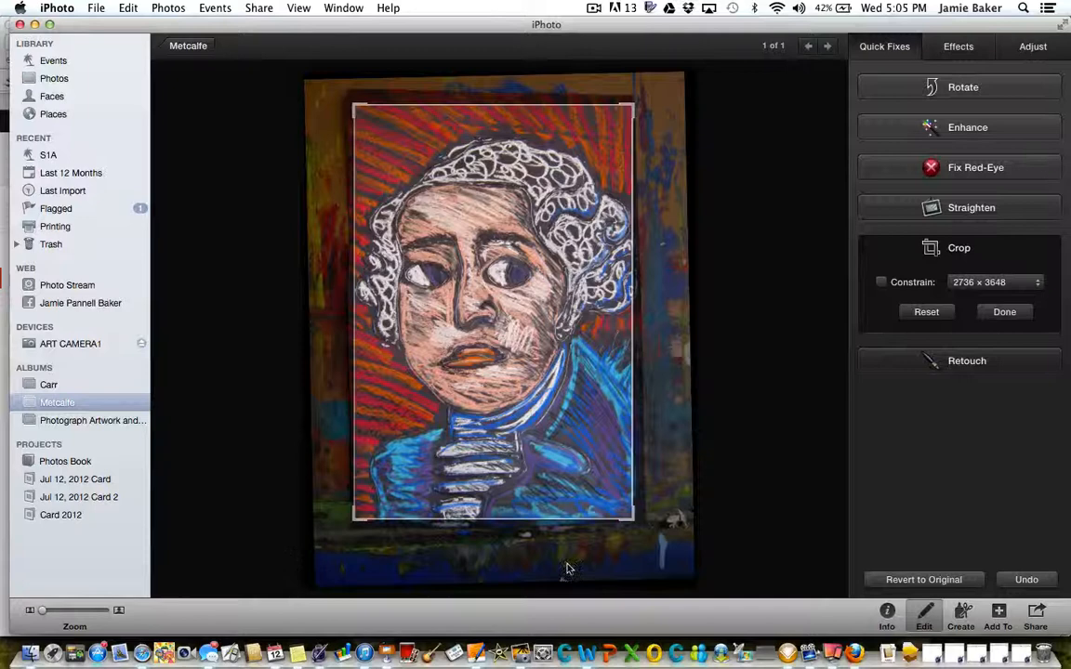
pyautogui.click(1004, 312)
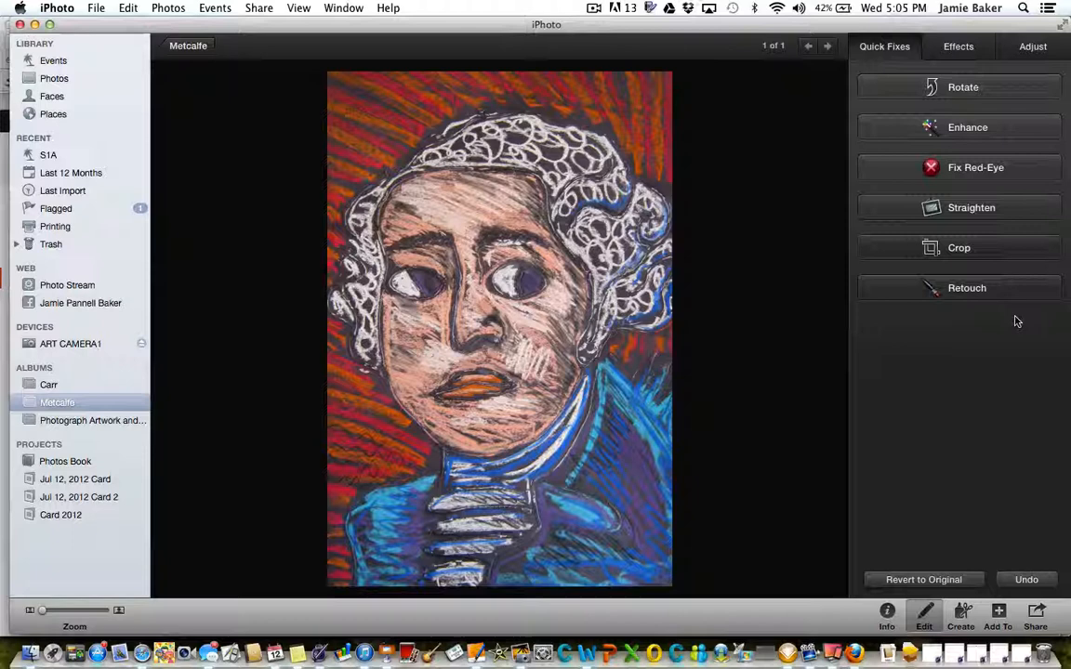